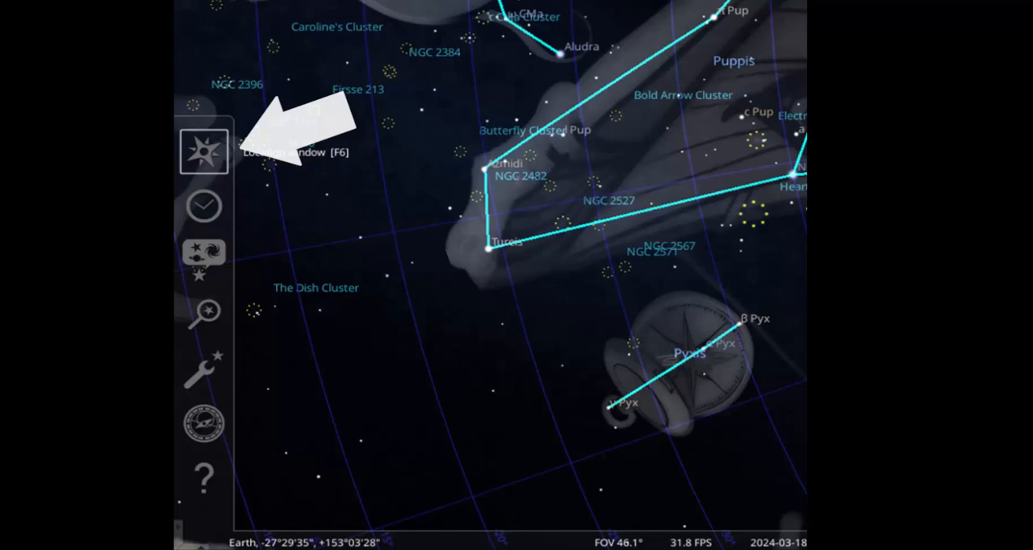
- Check the observer location is Brisbane, Australasia, then bring up the date and time settings
{"action": "left_click", "coordinate": [203, 152]}
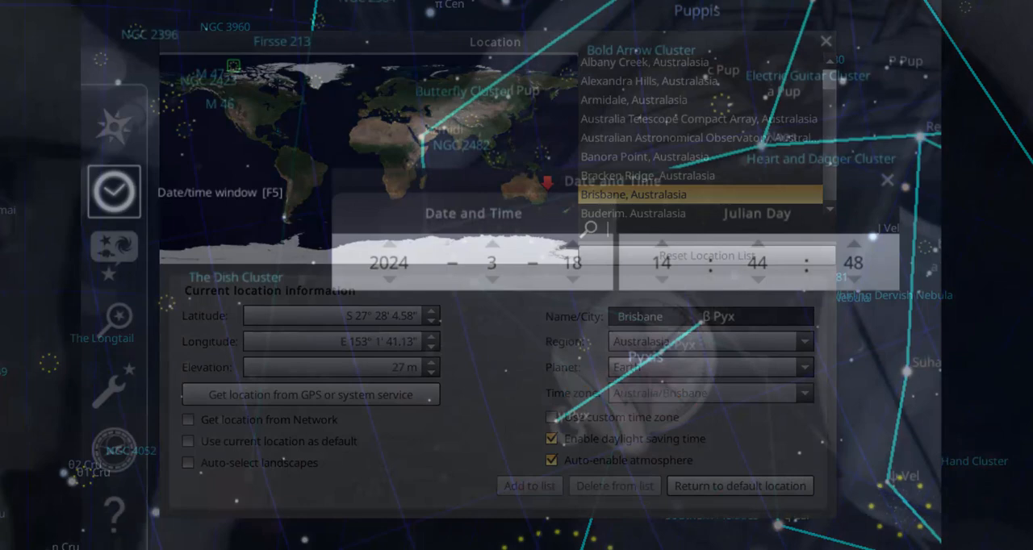
{"action": "left_click", "coordinate": [827, 40]}
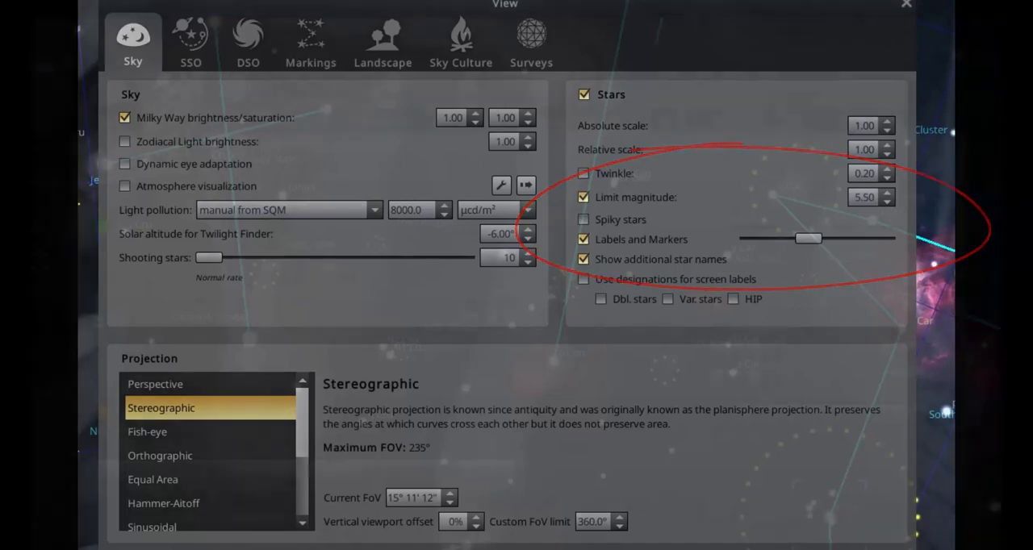
- Show the solar system object options in the View window
{"action": "left_click", "coordinate": [190, 40]}
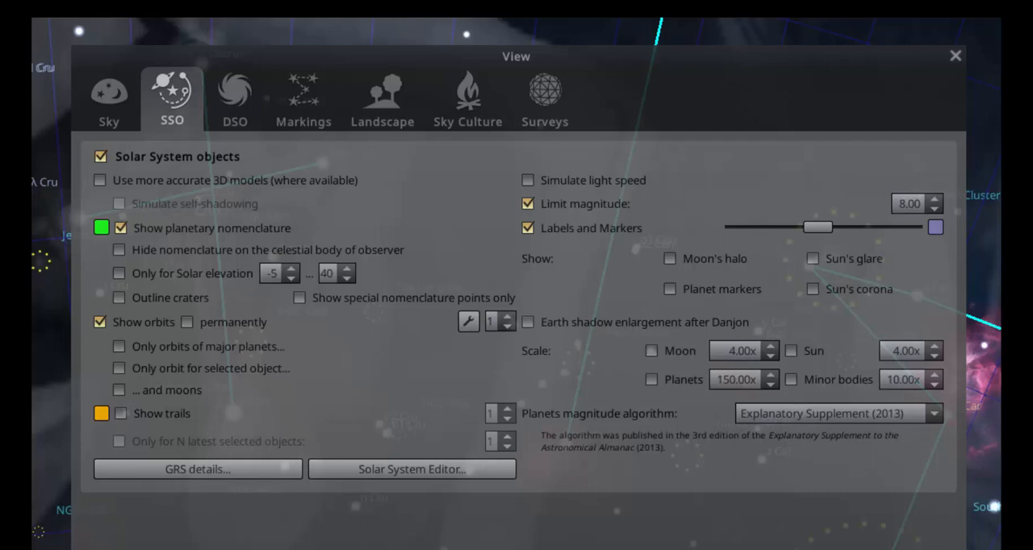
{"action": "left_click", "coordinate": [234, 92]}
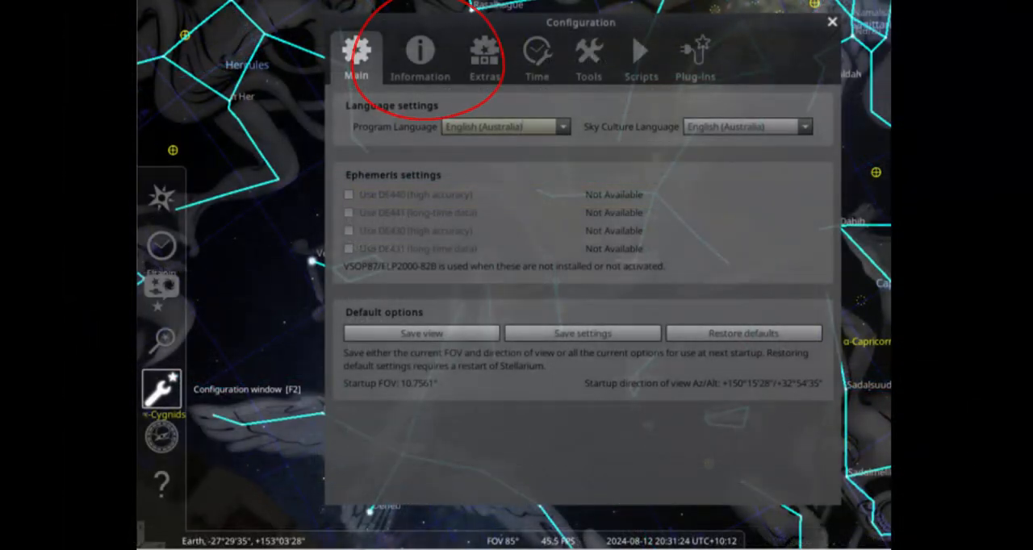
- Review the Information tab fields: Name, Type, Distance and Constellation ticked
{"action": "left_click", "coordinate": [420, 57]}
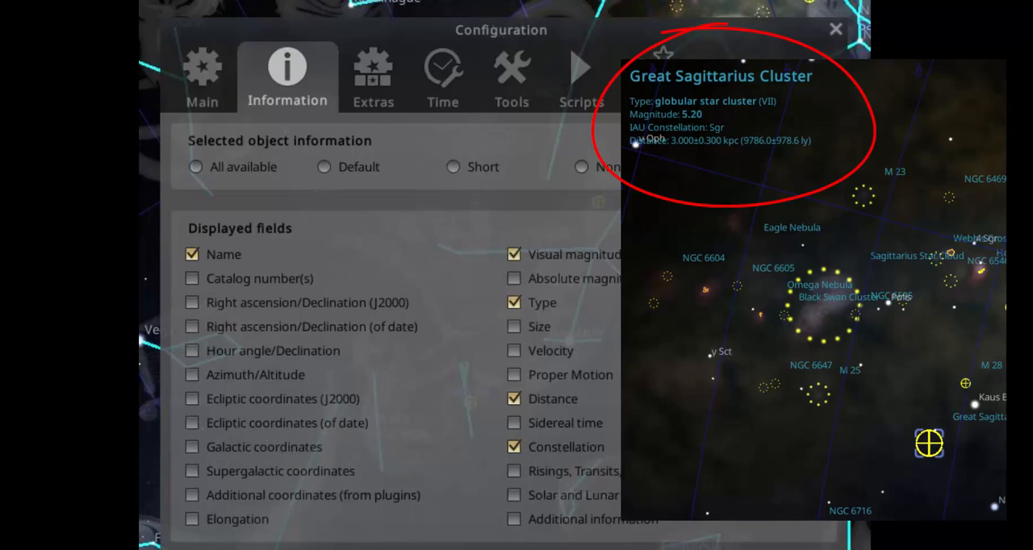
{"action": "left_click", "coordinate": [512, 77]}
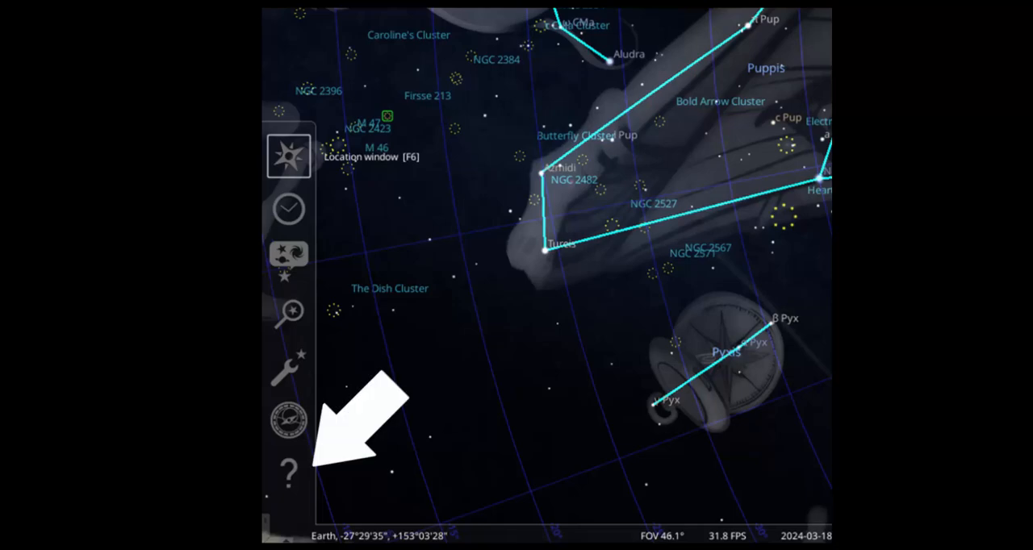
- Bring up the Help window listing keyboard and mouse sky-navigation controls
{"action": "left_click", "coordinate": [288, 471]}
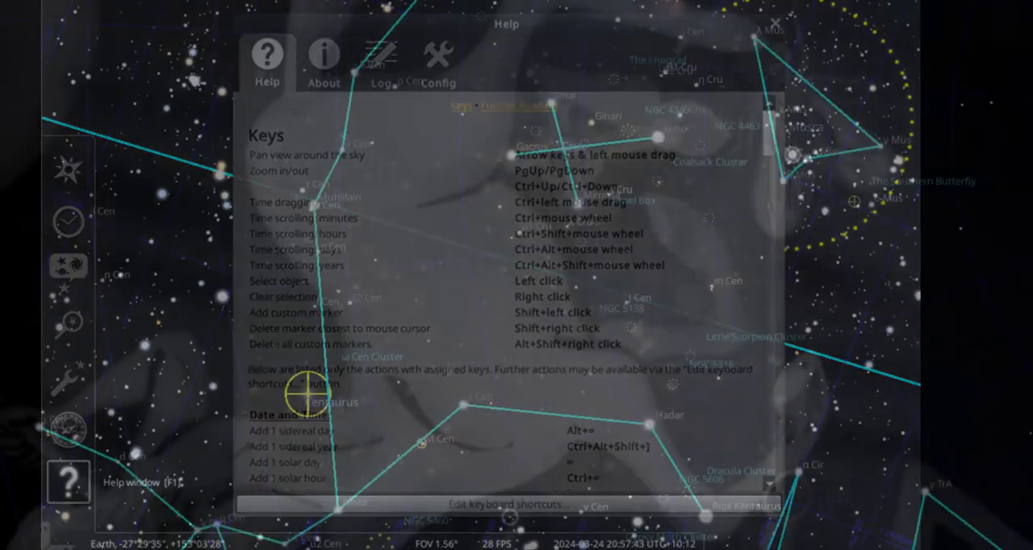
{"action": "left_click", "coordinate": [775, 22]}
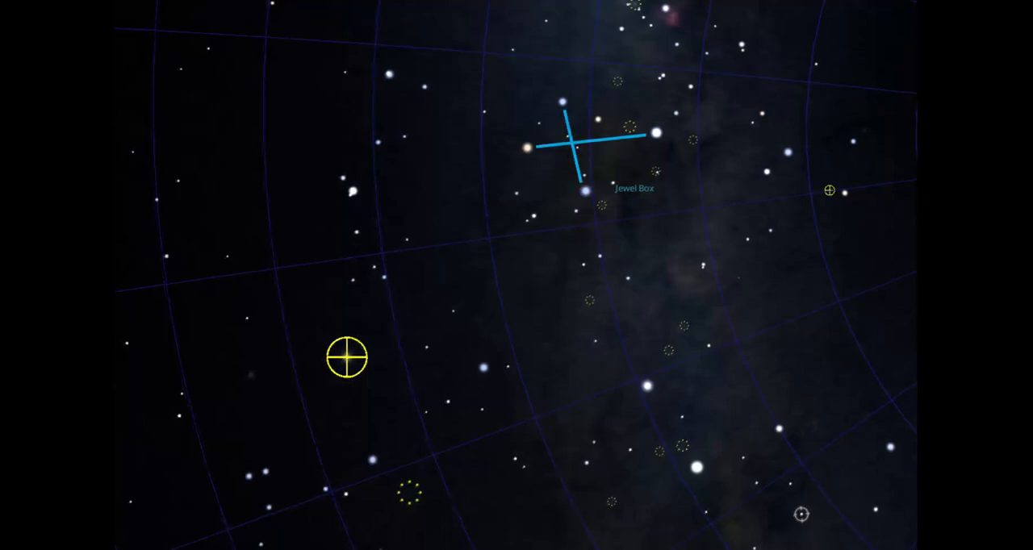
- Select Omega Centauri below the Southern Cross, marking the magnitude 5.33 globular cluster
{"action": "left_click", "coordinate": [347, 358]}
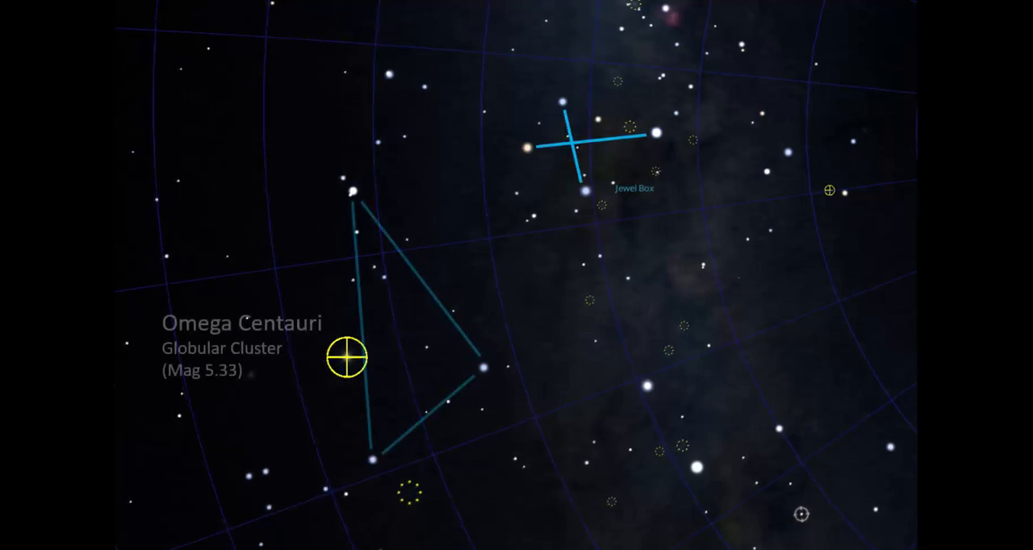